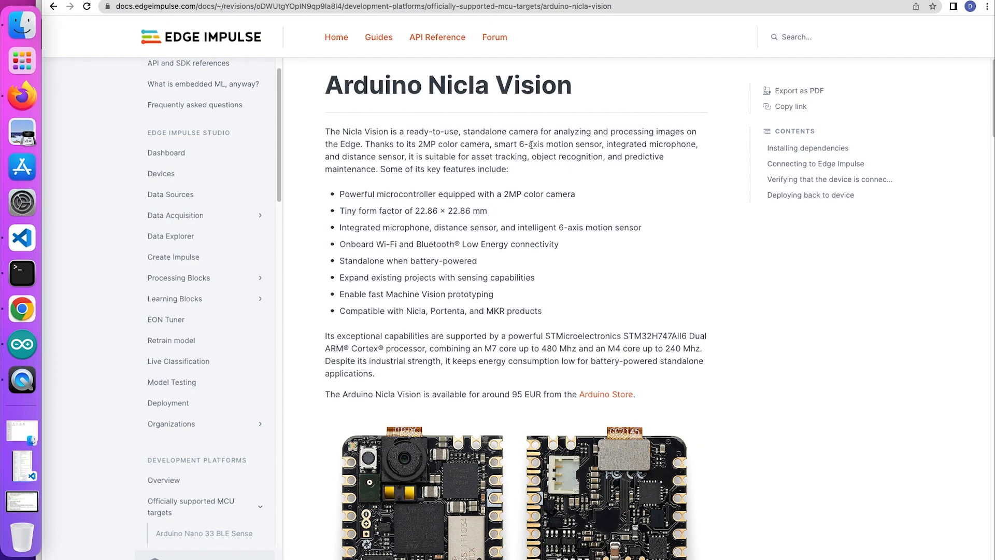
pyautogui.moveTo(515, 160)
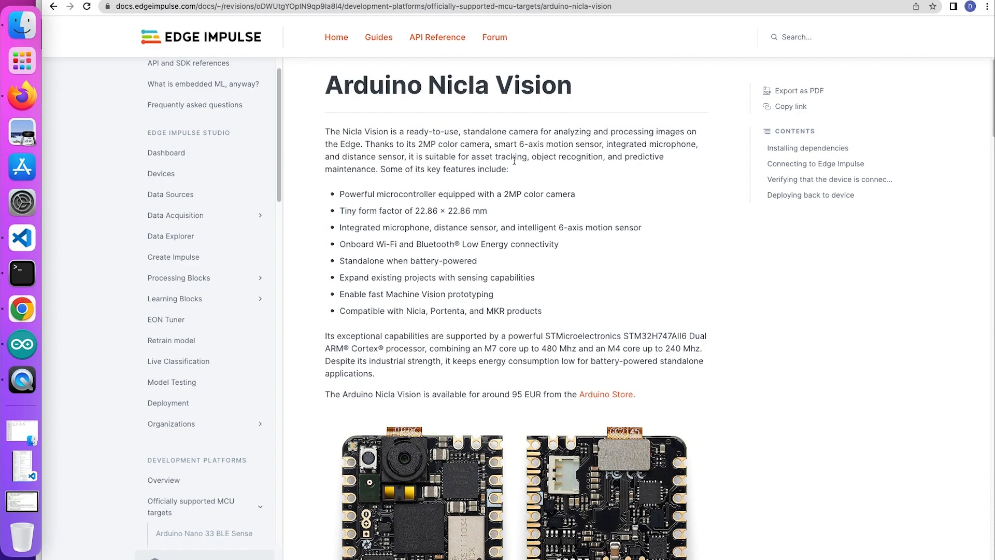
pyautogui.moveTo(427, 173)
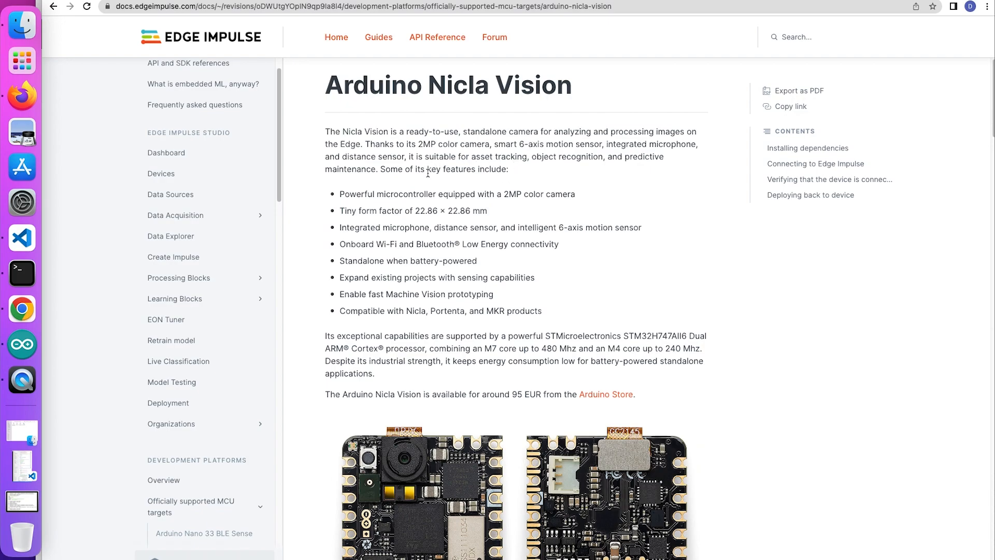
pyautogui.moveTo(488, 94)
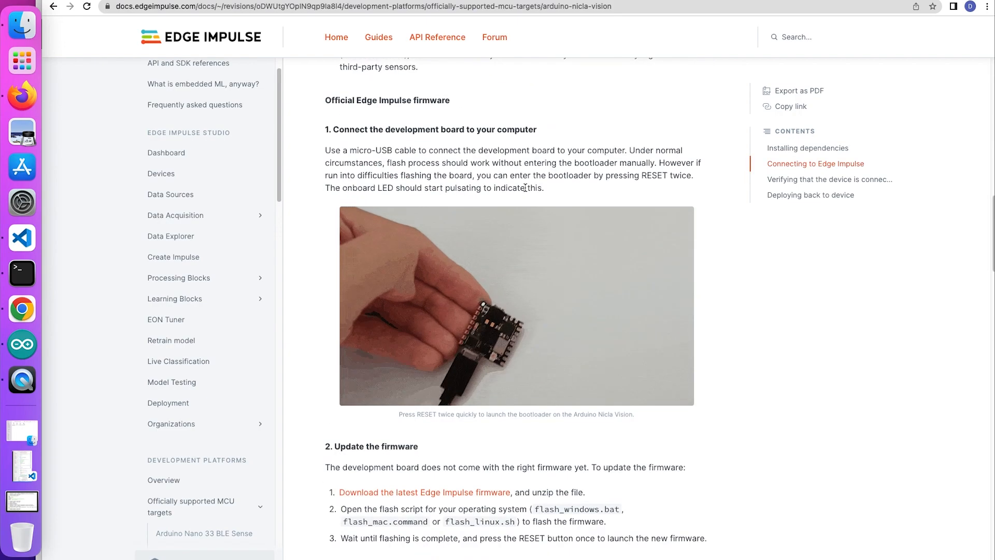
# Run flash_mac.command from the firmware-arduino-nicla-vision folder to flash the board
pyautogui.scroll(-3)
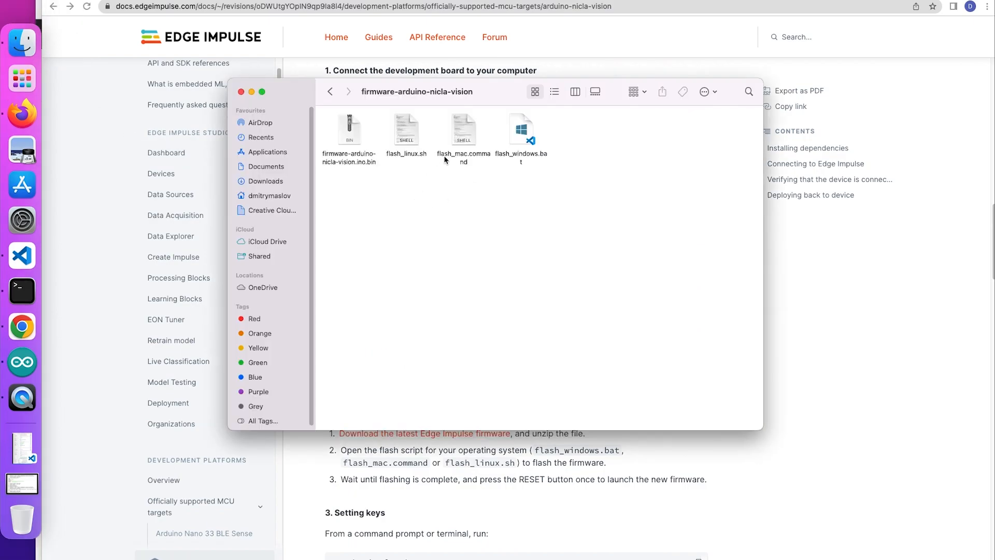
pyautogui.click(463, 130)
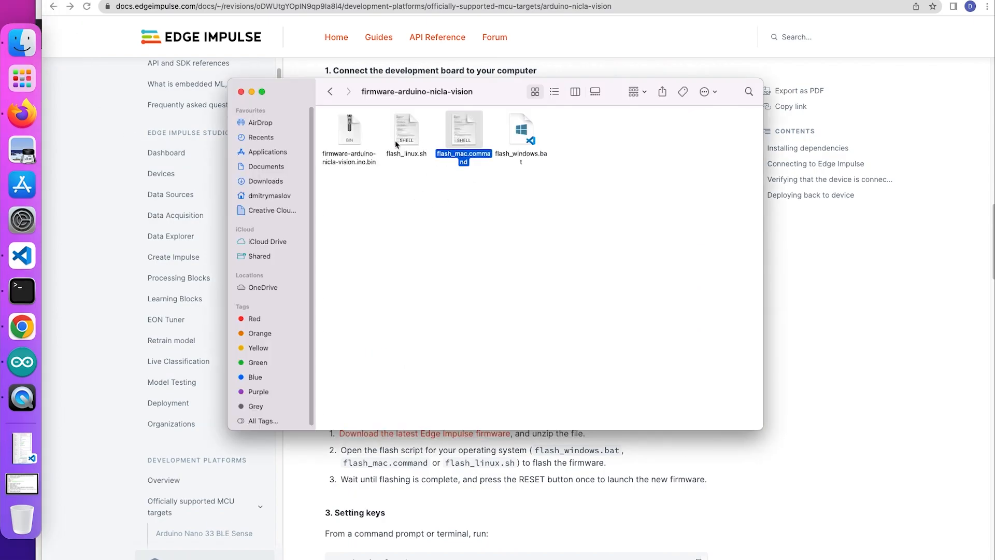
pyautogui.moveTo(473, 138)
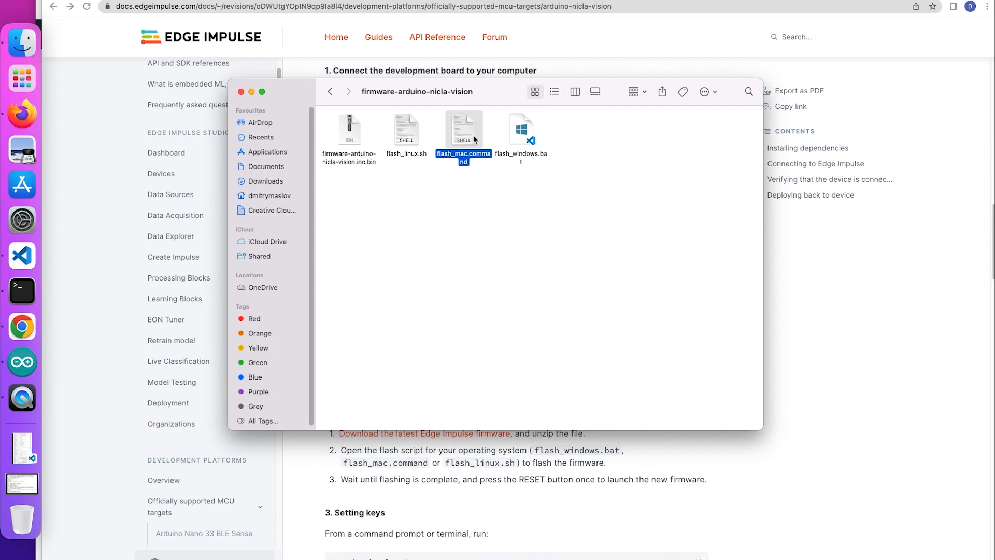
pyautogui.moveTo(472, 134)
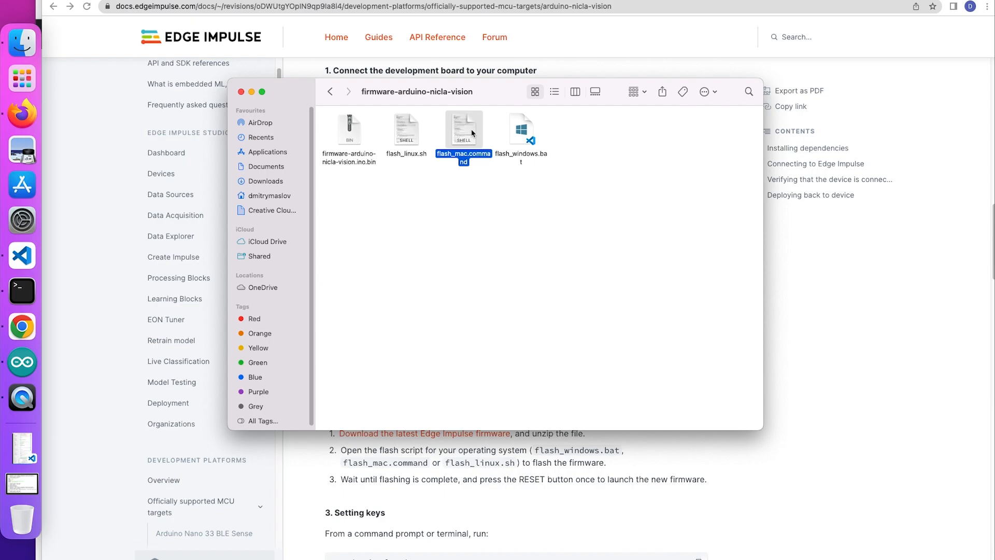
pyautogui.rightClick(463, 131)
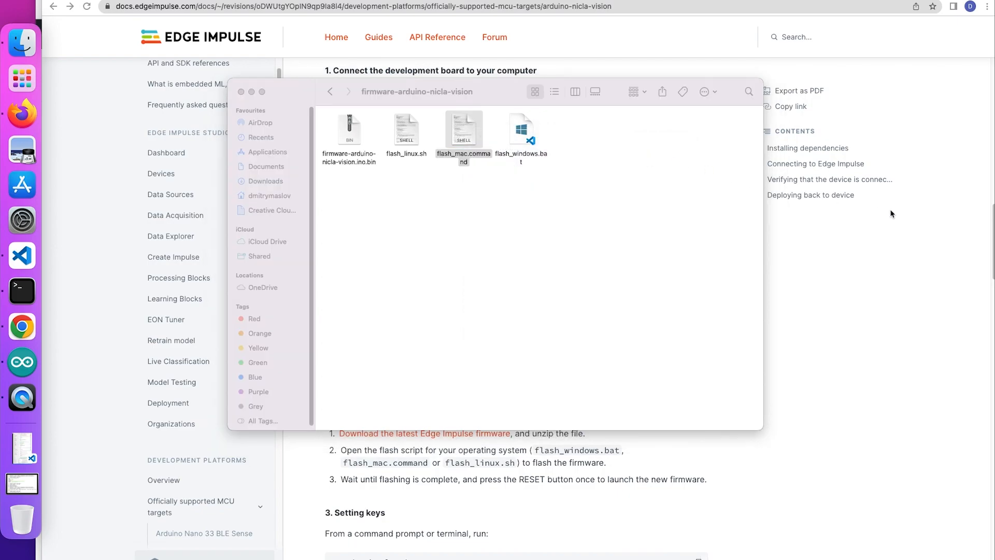
pyautogui.doubleClick(463, 129)
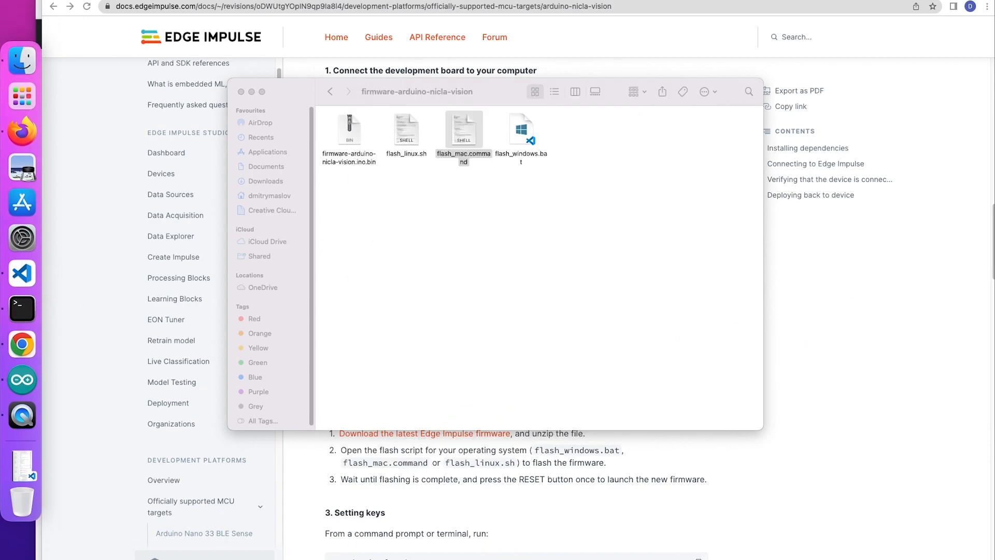
# Log in via edge-impulse-daemon --clean and link the board to nicla_vision_testing
pyautogui.write('edge-impulse-daemon')
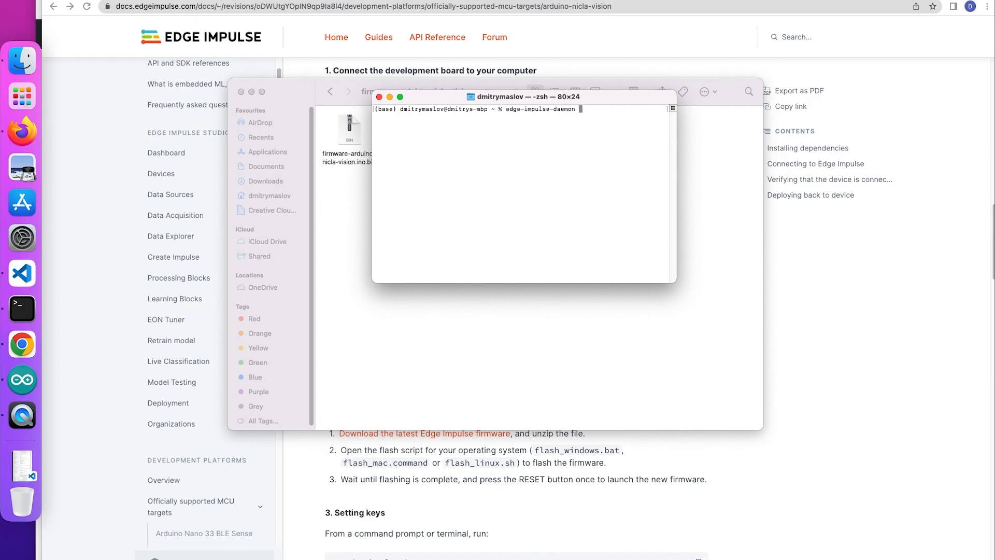
pyautogui.write('--clean')
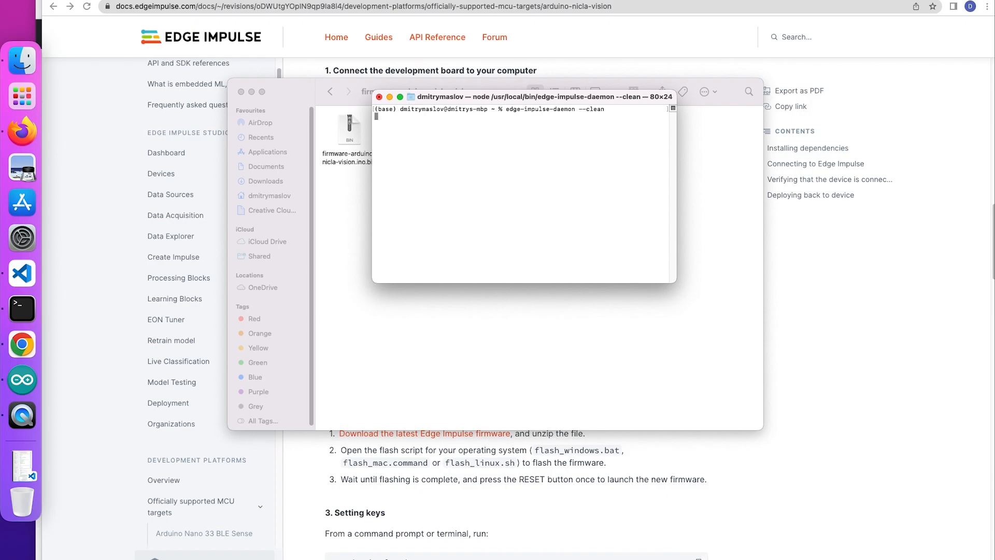
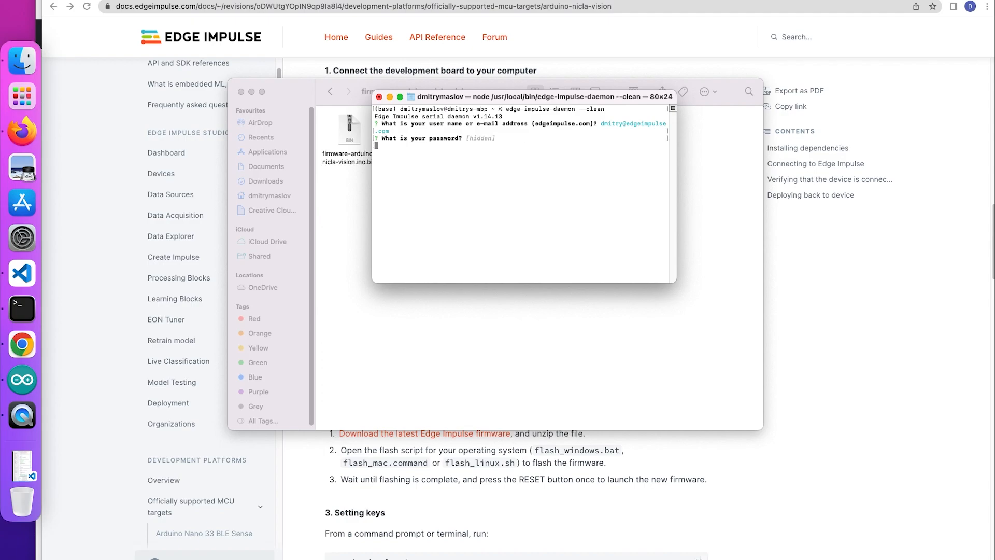
pyautogui.press('Enter')
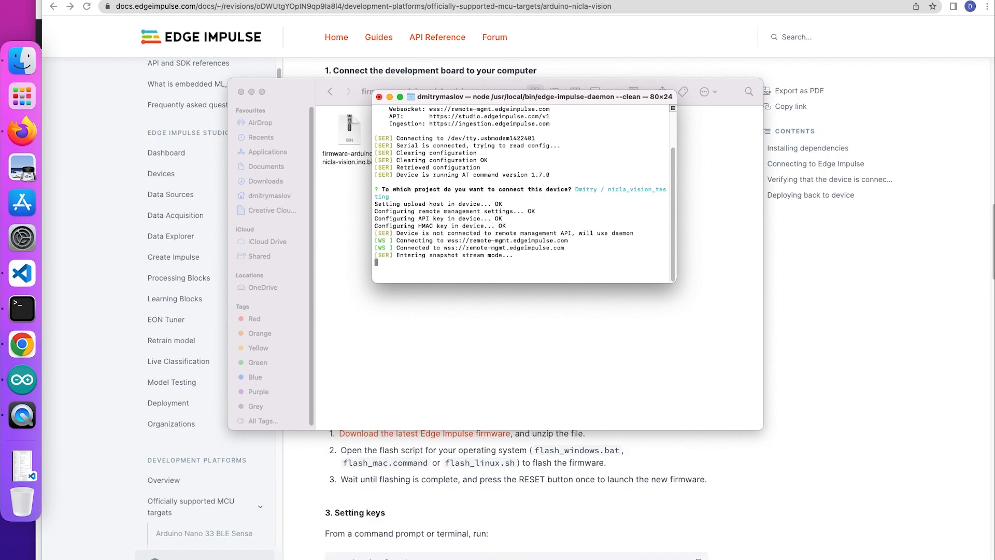
pyautogui.write('ni')
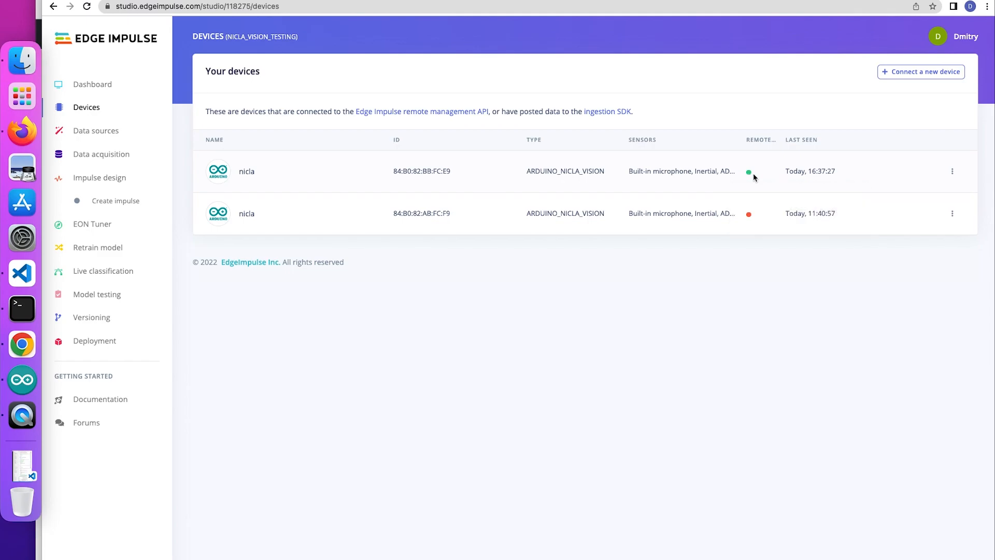
pyautogui.moveTo(120, 176)
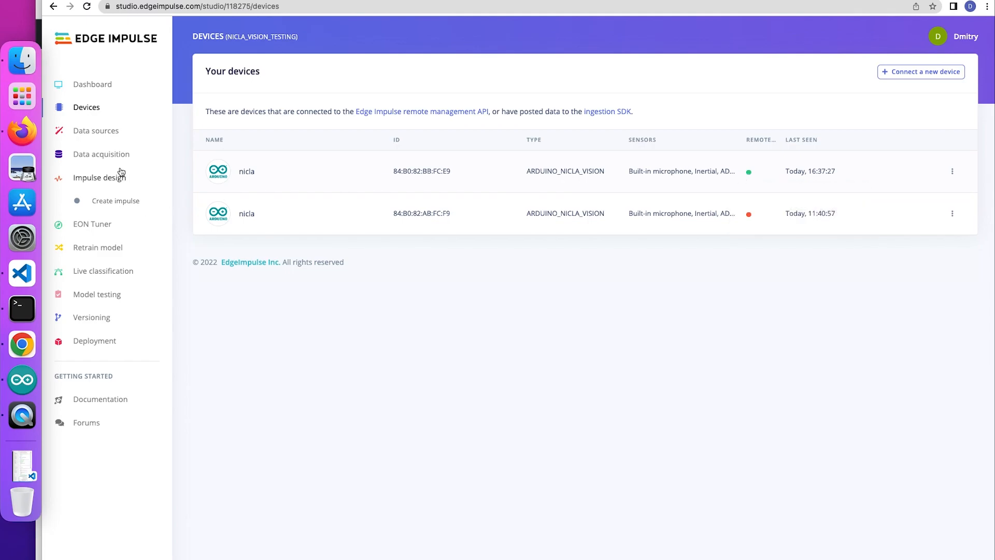
# Go to the project's Data acquisition page with nicla shown online
pyautogui.click(100, 153)
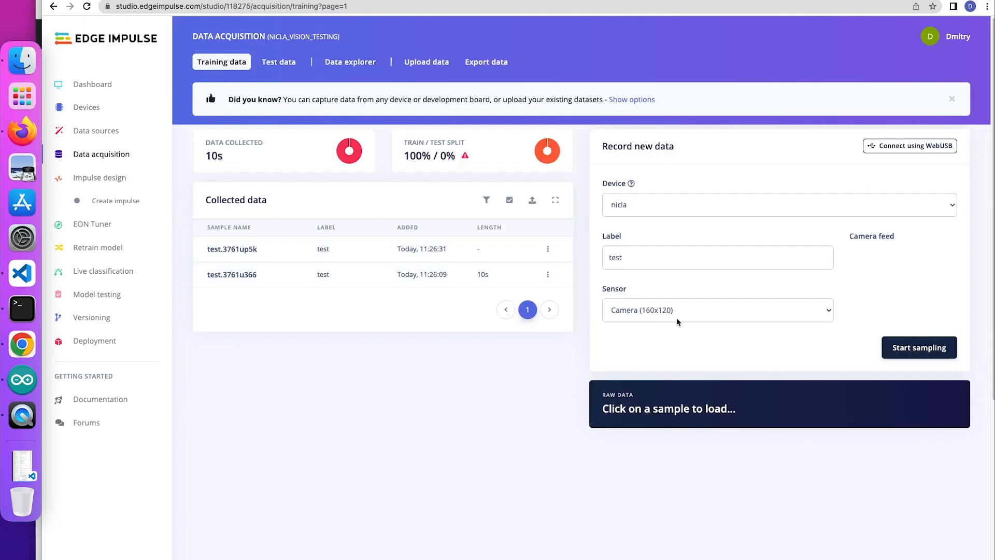
# Sample a Camera (160x120) snapshot from nicla labelled test, creating test.376jorvv
pyautogui.click(717, 310)
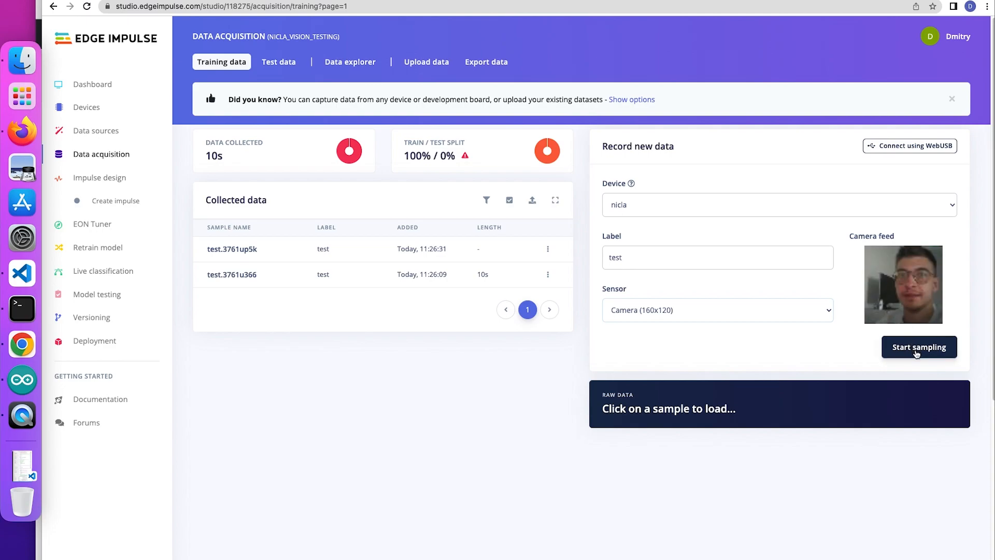
pyautogui.click(918, 348)
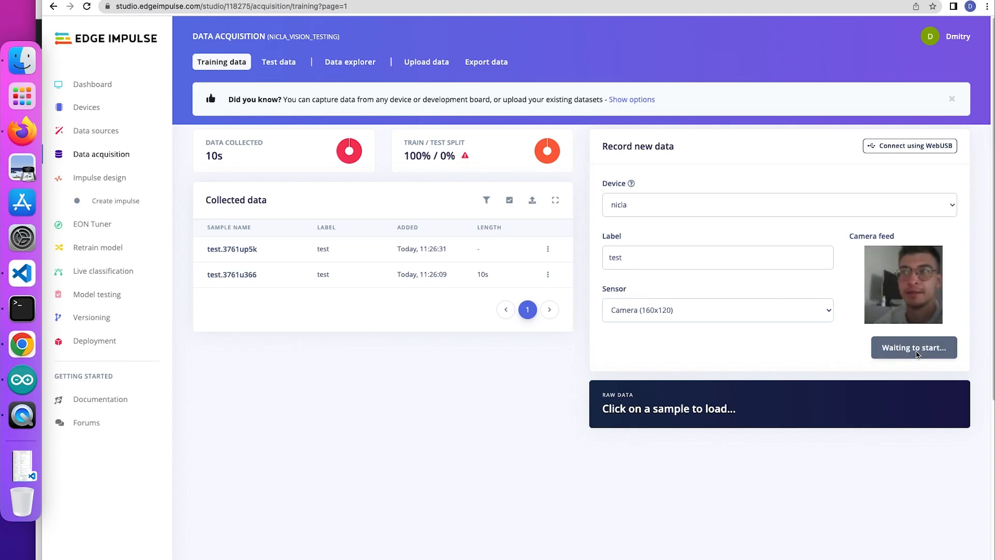
pyautogui.click(914, 347)
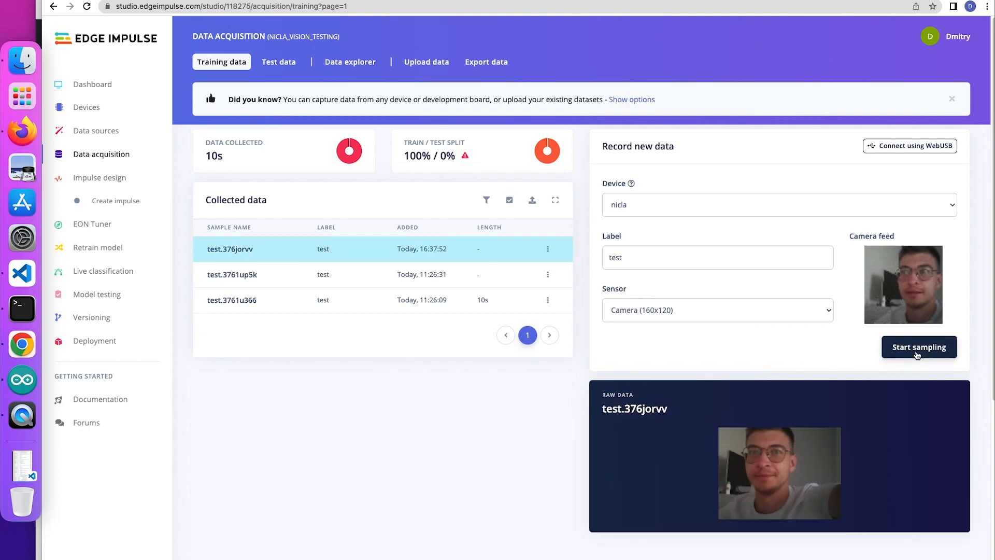
pyautogui.moveTo(838, 347)
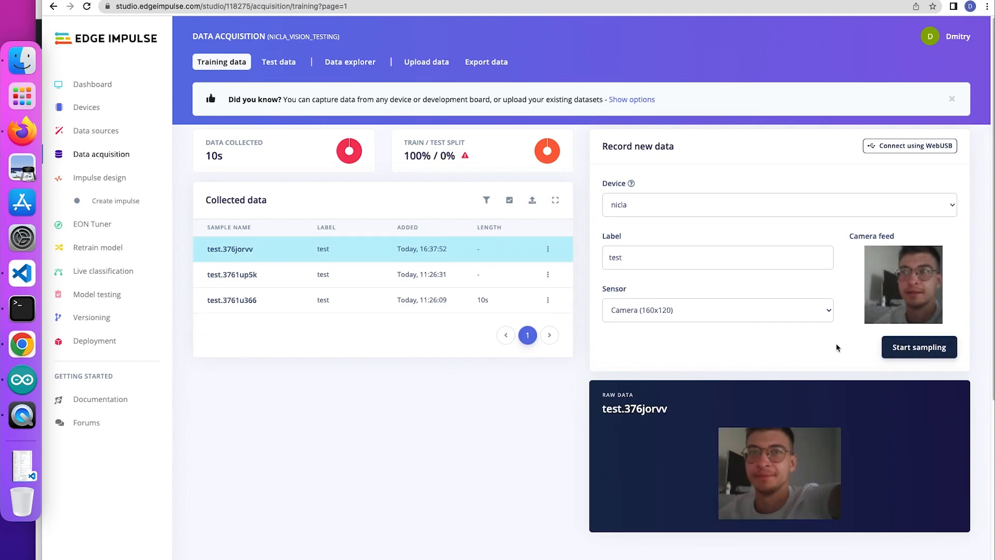
# Show the Sensor options list, including Inertial, ADC and 320x240 camera
pyautogui.click(716, 310)
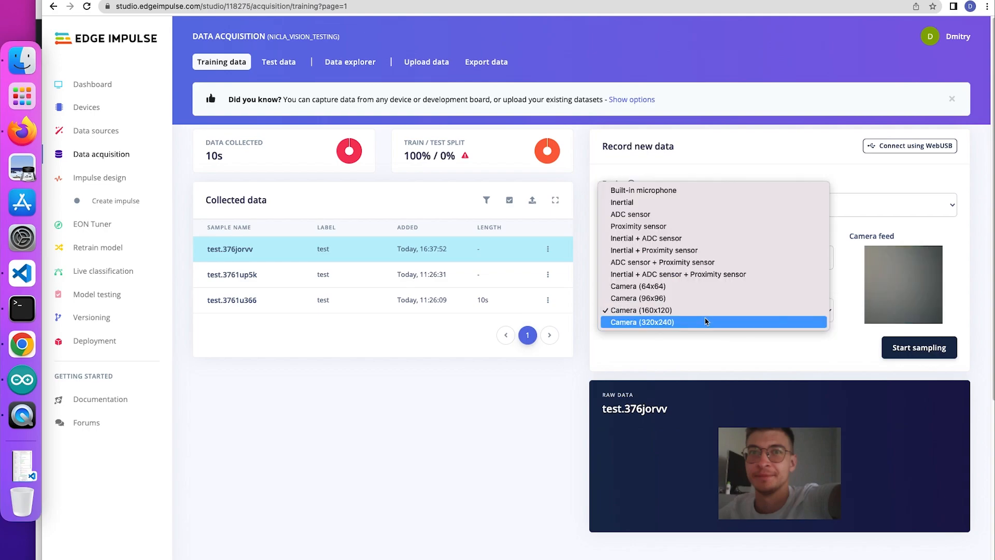
pyautogui.moveTo(683, 203)
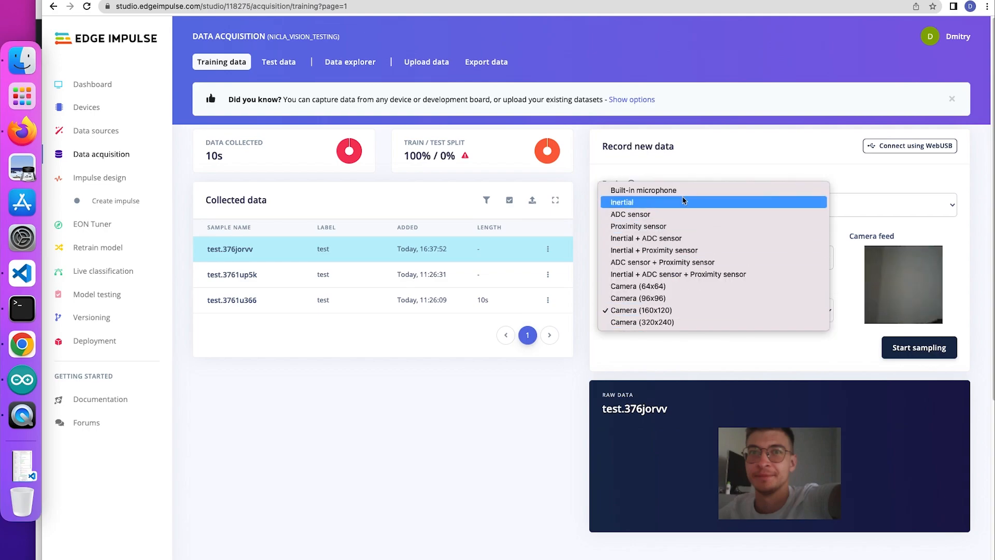
pyautogui.moveTo(681, 213)
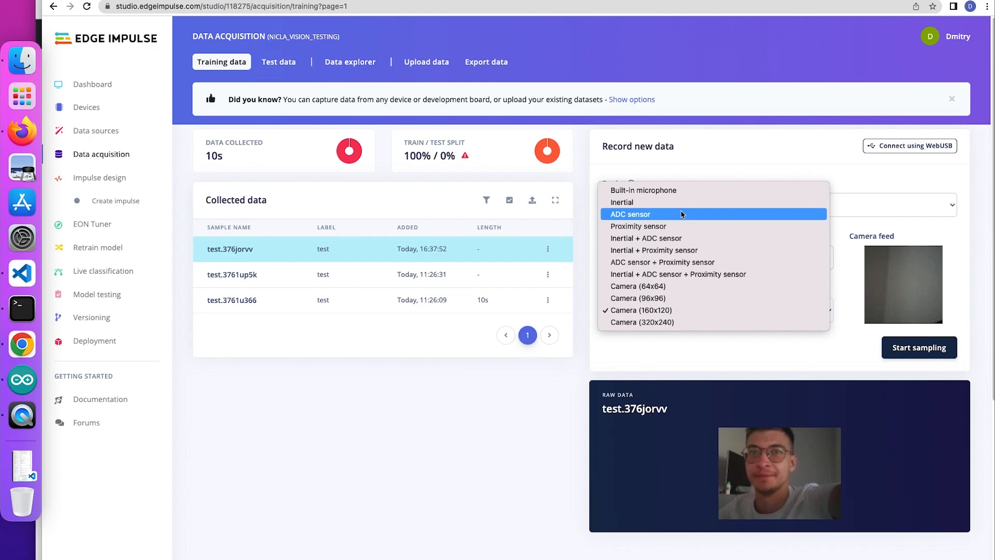
pyautogui.moveTo(678, 262)
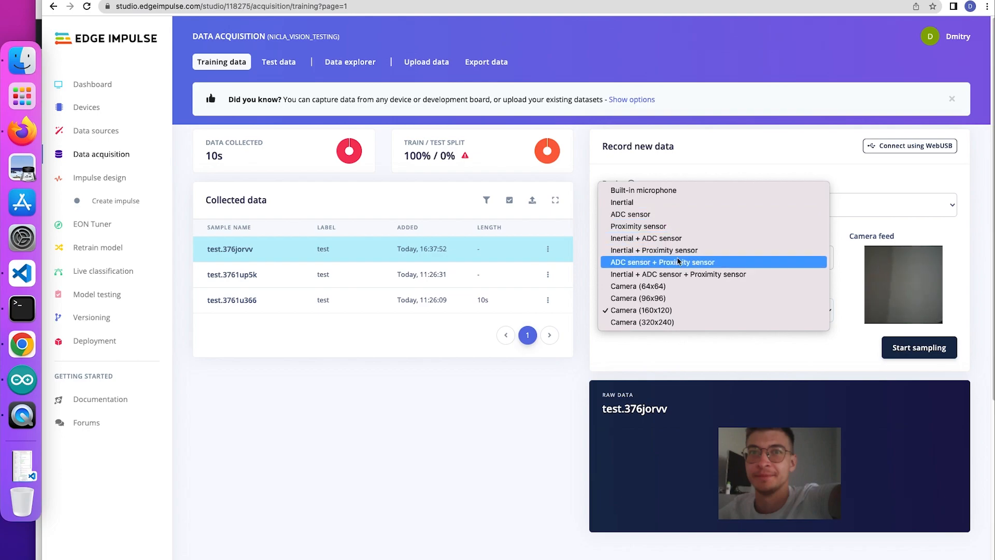